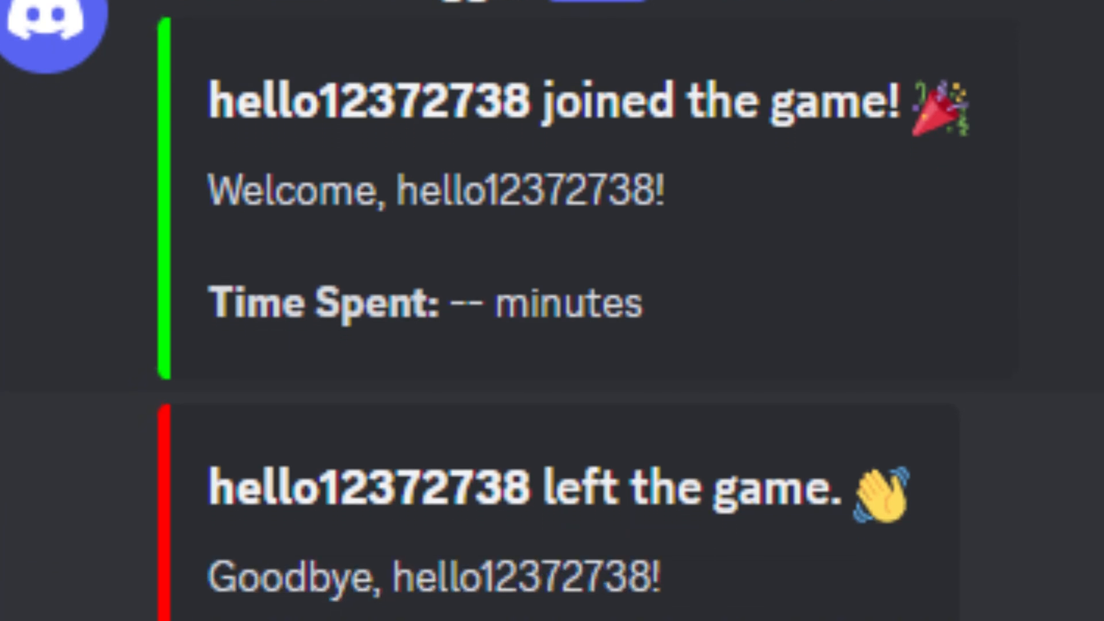
Start a new text channel from the server's Text Channels list in Discord
scroll(down, 3)
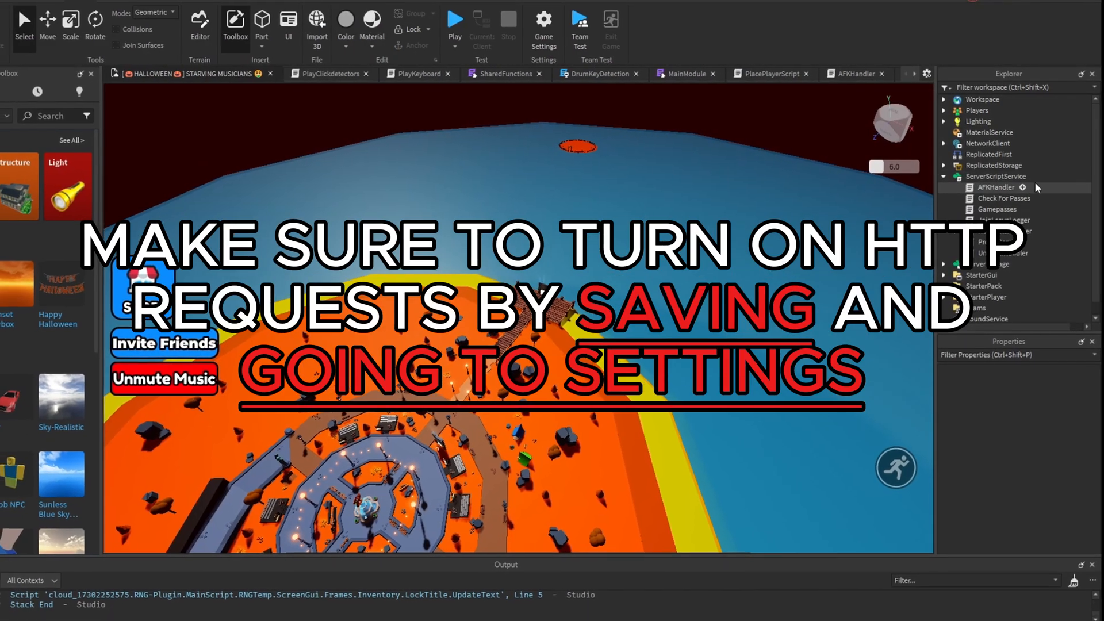
click(1022, 186)
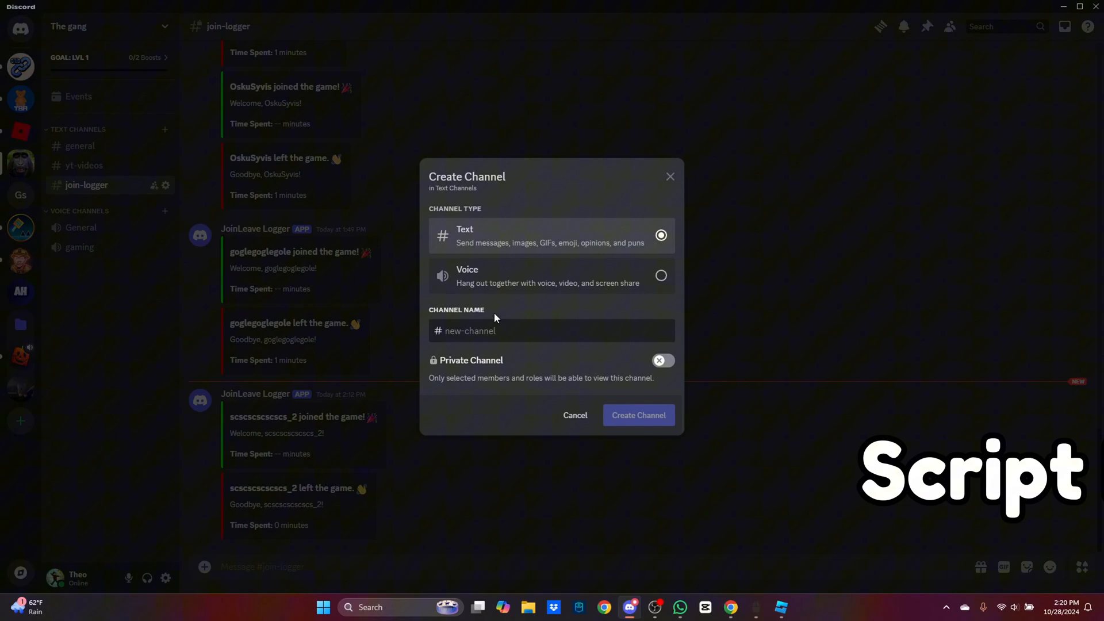
Create a private text channel named 'log' without adding members or roles
click(659, 360)
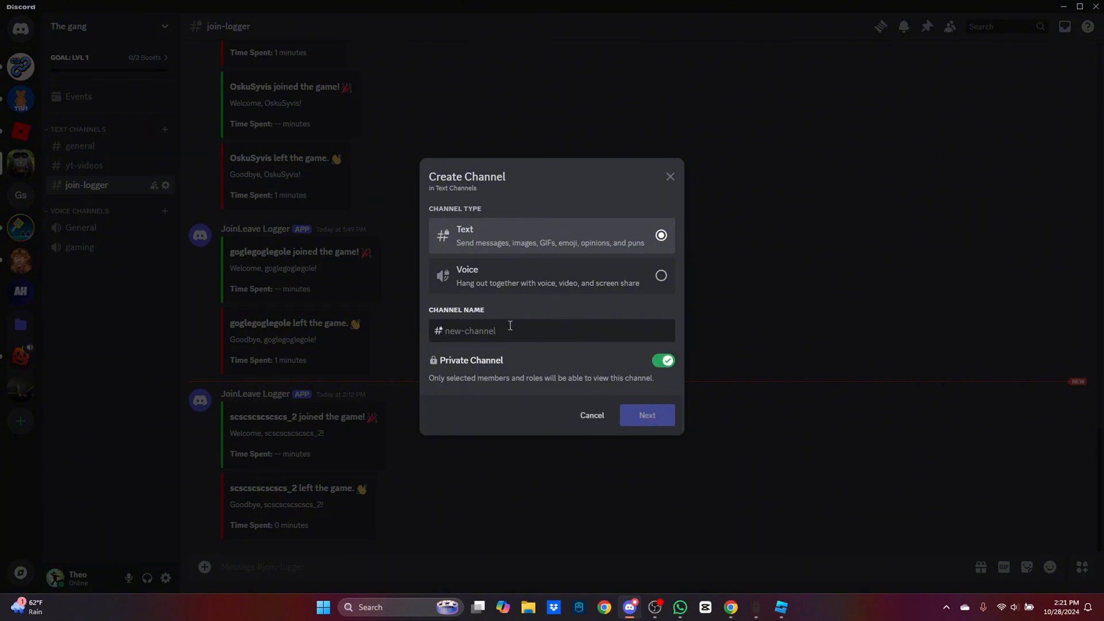
text(log)
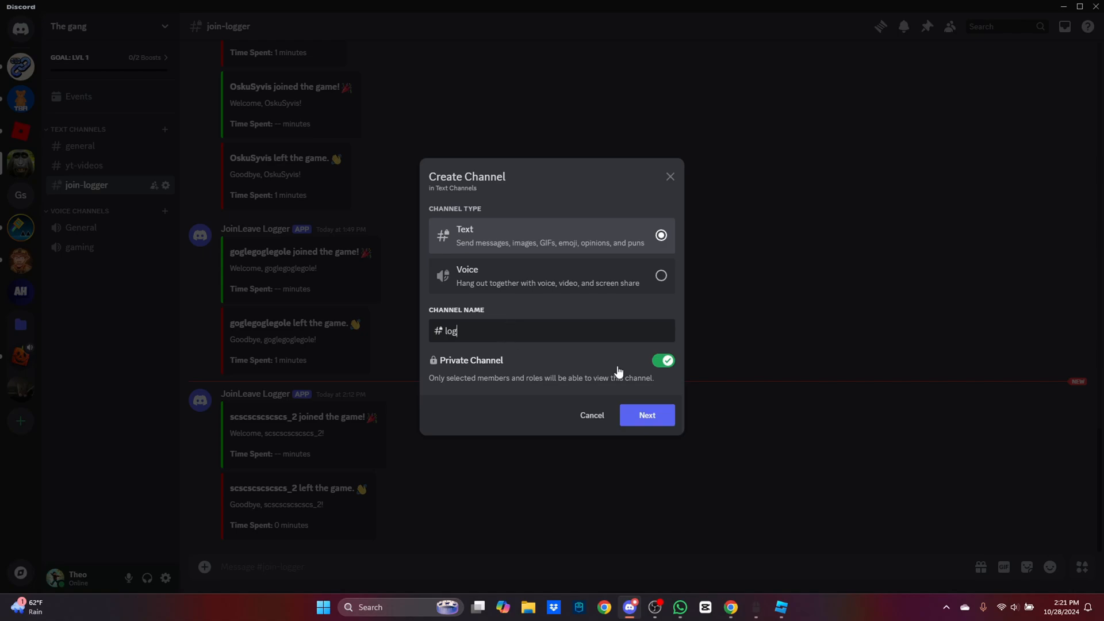
click(645, 415)
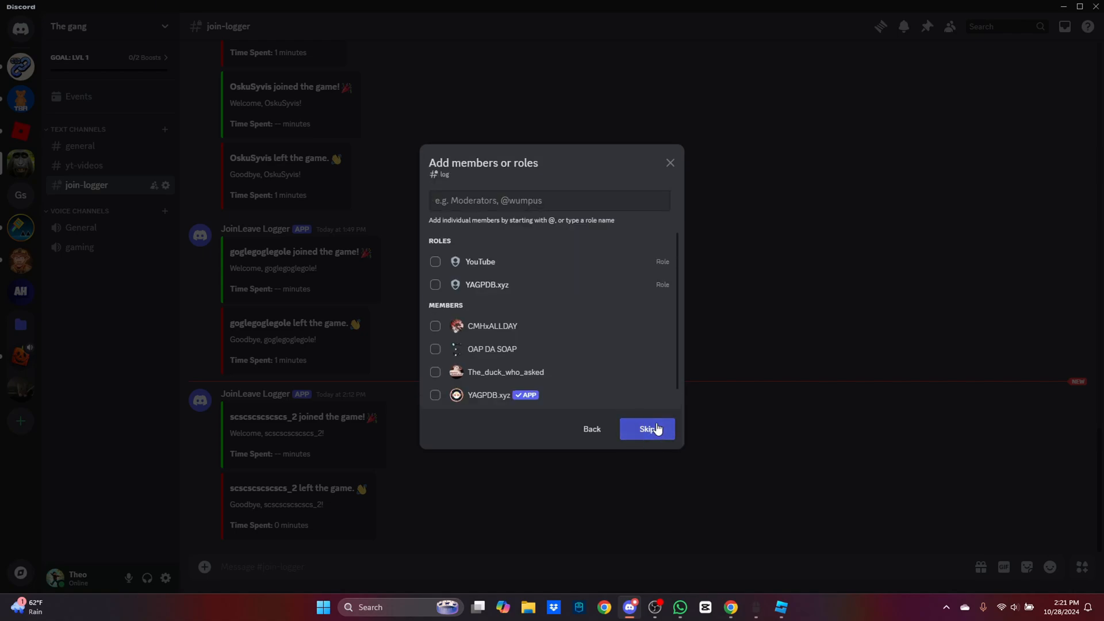
click(645, 429)
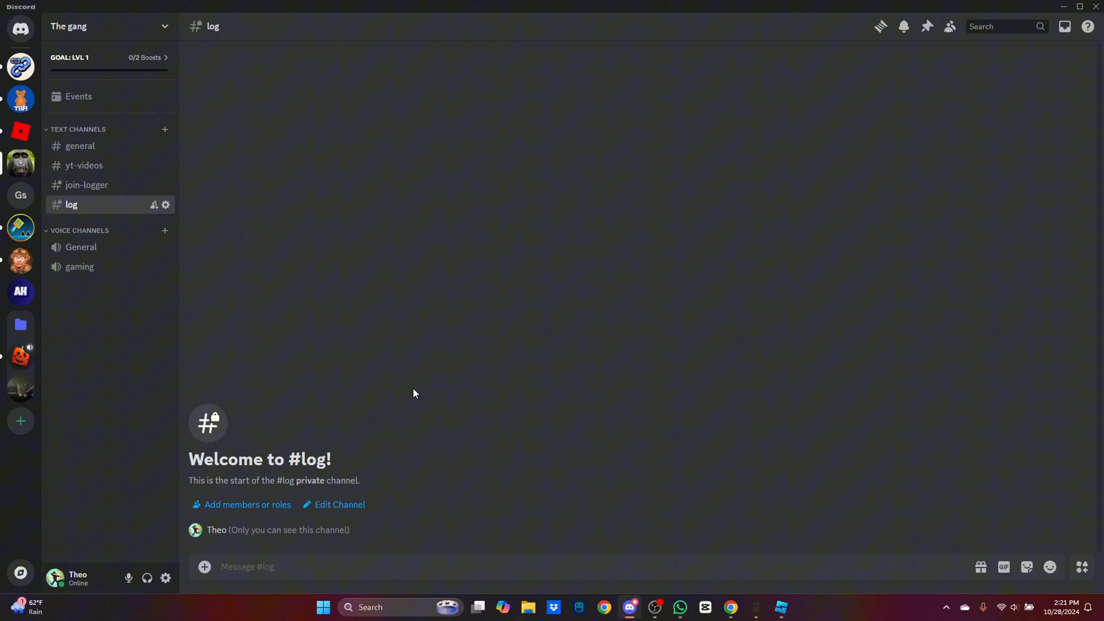
mouse_move(341, 504)
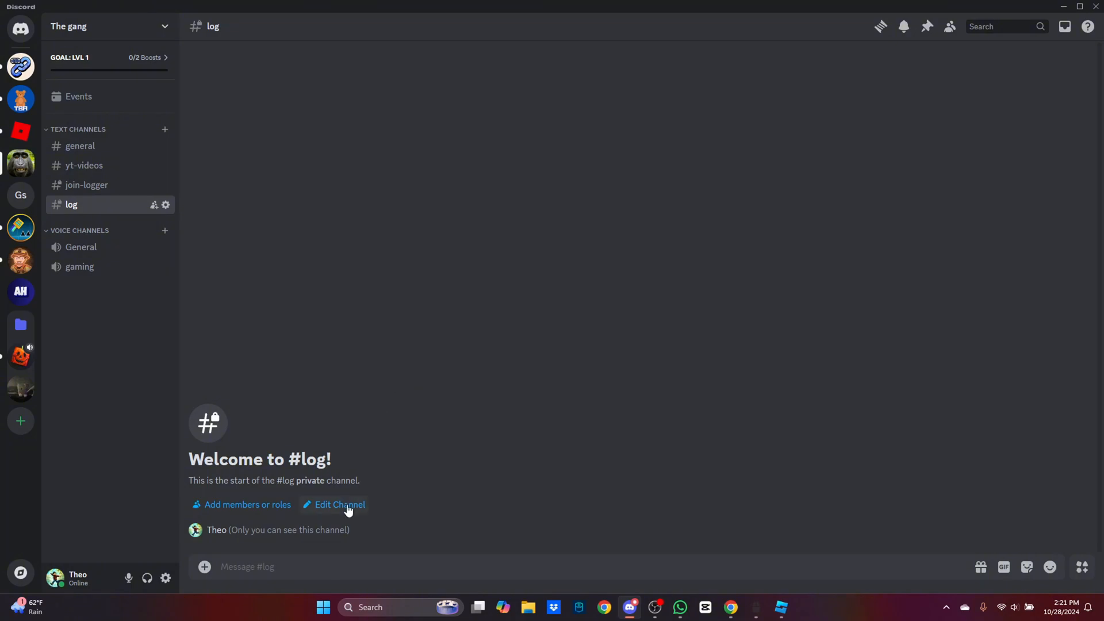
Create a webhook ('Spidey Bot') for the log channel via its Integrations settings
click(339, 505)
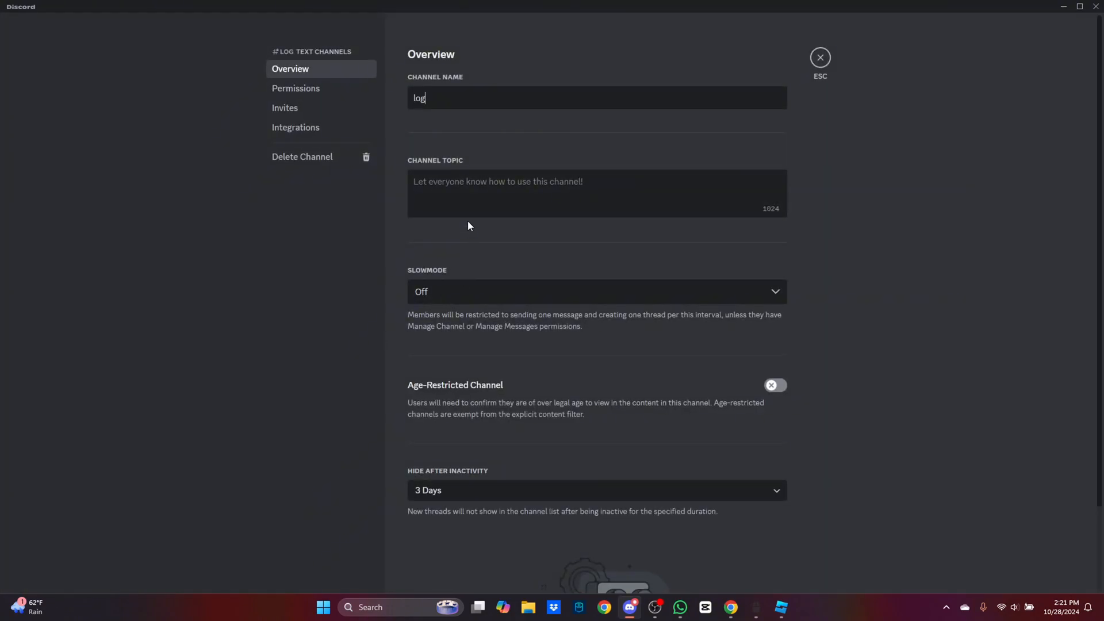
mouse_move(296, 127)
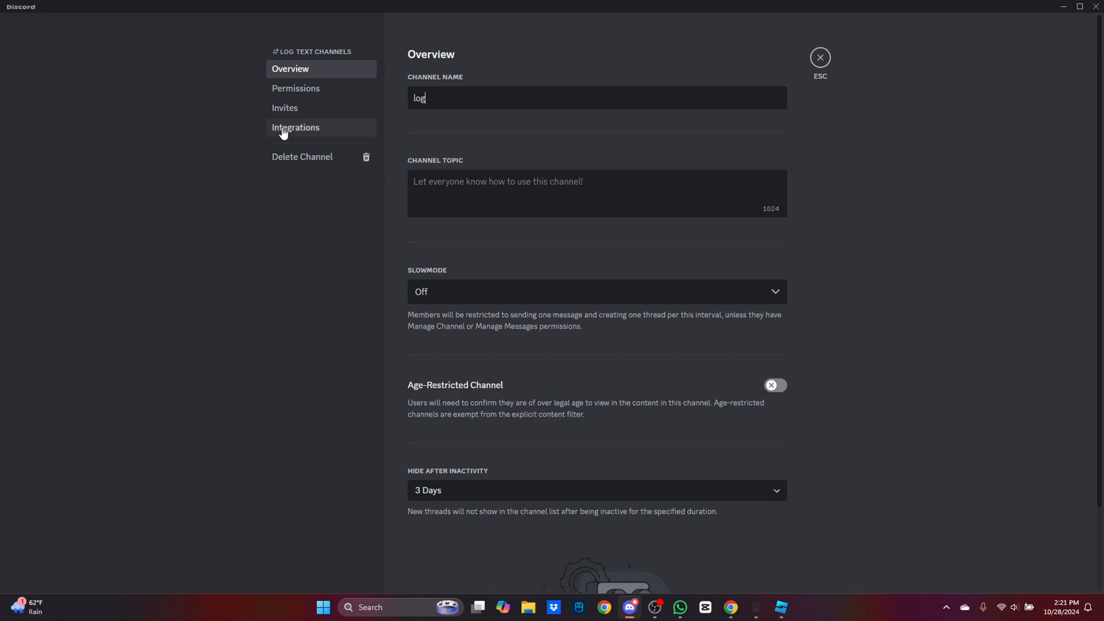
click(296, 128)
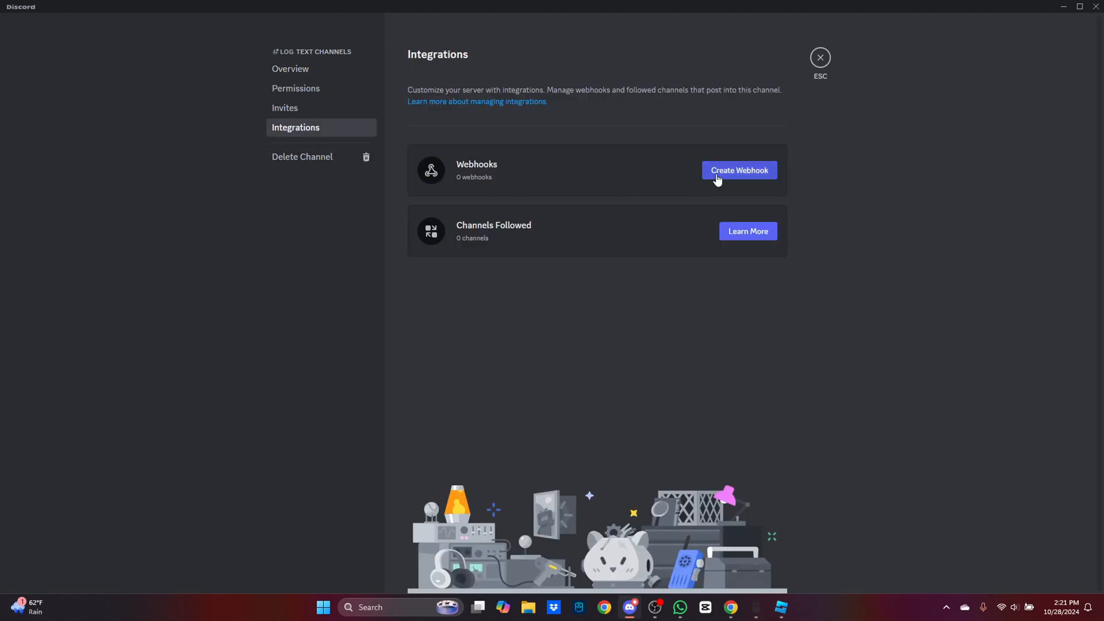
click(738, 170)
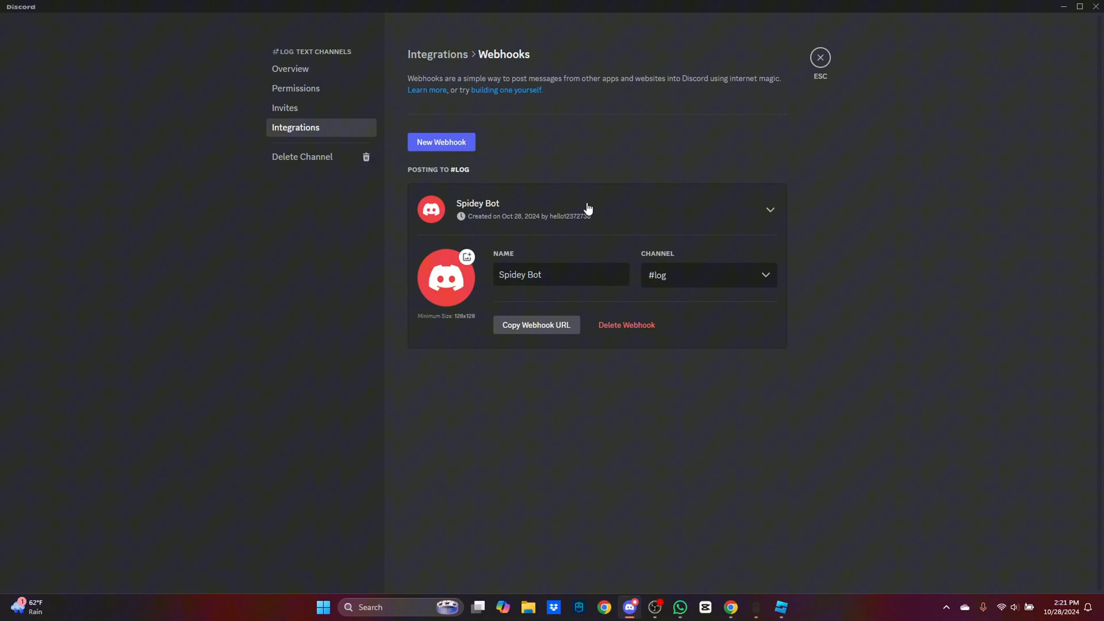